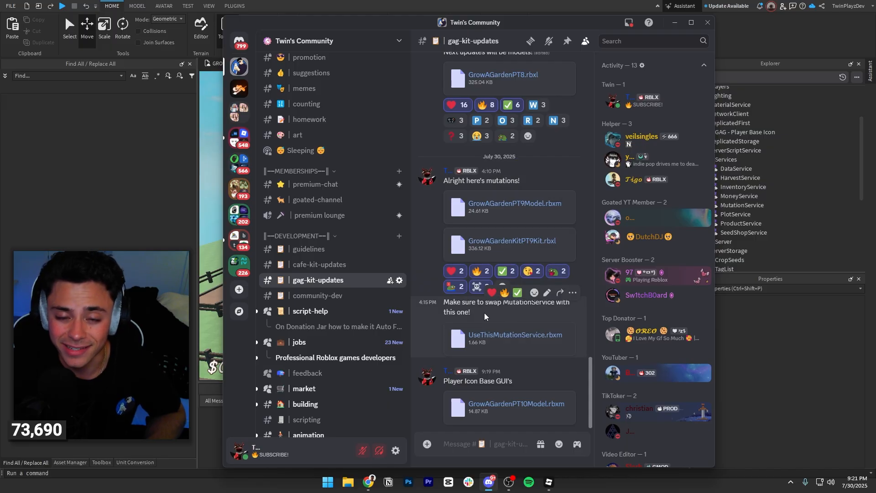
{"action": "mouse_move", "coordinate": [541, 386]}
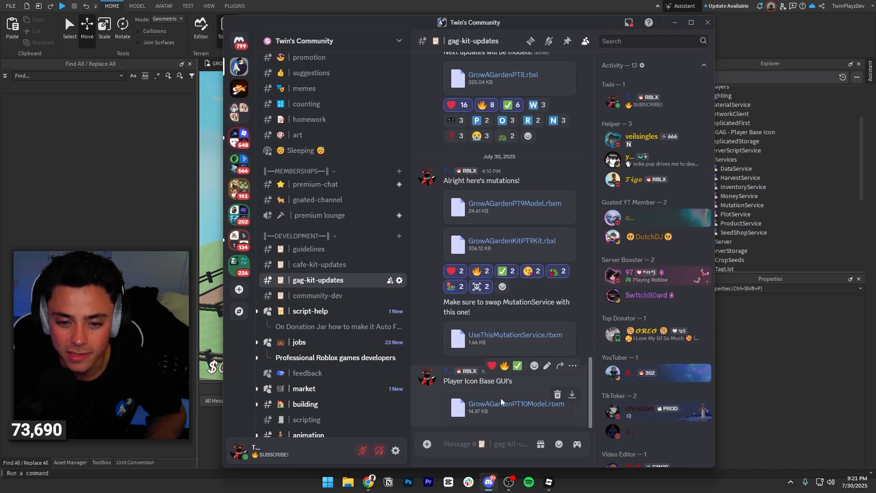
{"action": "mouse_move", "coordinate": [571, 395]}
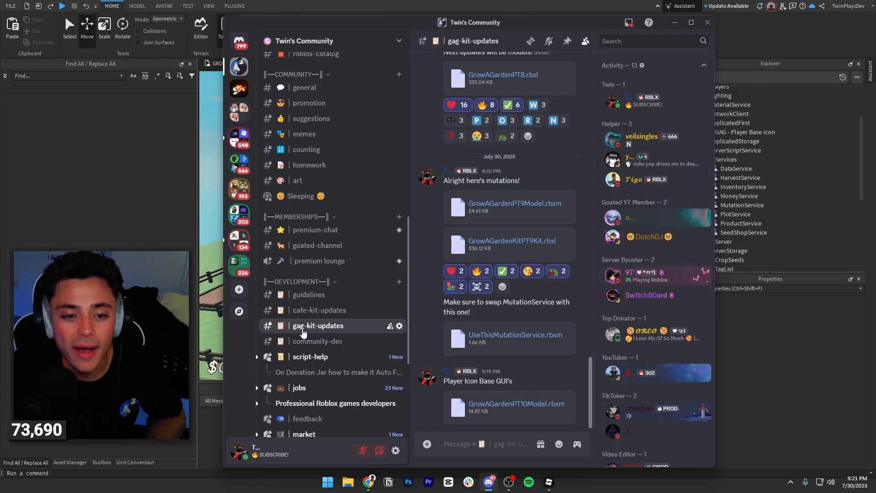
Open Discord's community-dev channel, scroll the shared script, and expand the 348-line attachment.
{"action": "left_click", "coordinate": [318, 341]}
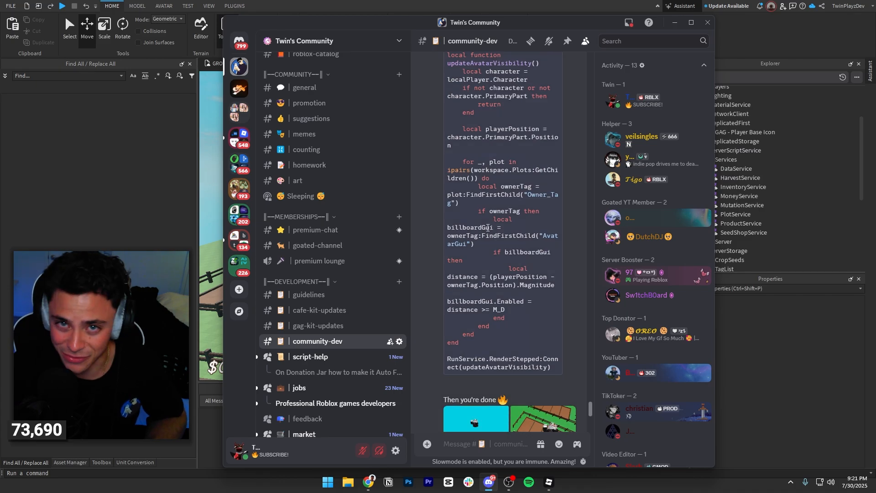
{"action": "scroll", "scroll_direction": "down", "scroll_amount": 3}
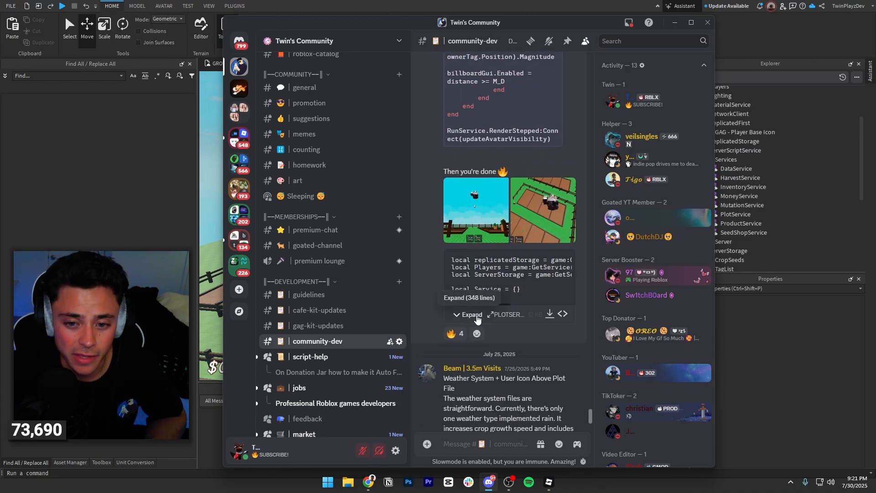
{"action": "left_click", "coordinate": [471, 314]}
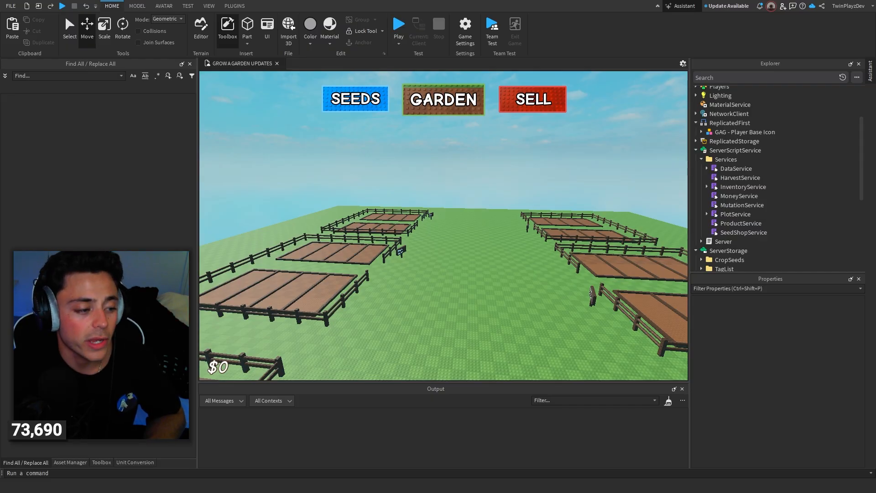
{"action": "mouse_move", "coordinate": [499, 169]}
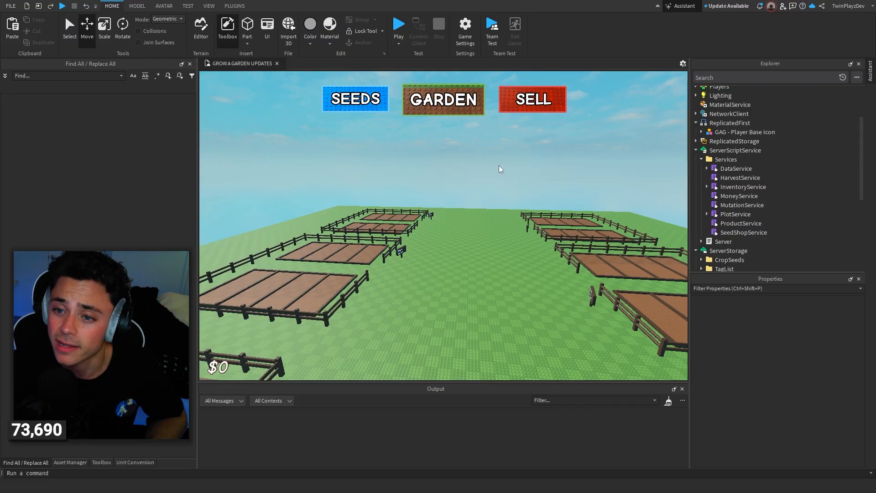
{"action": "mouse_move", "coordinate": [514, 166]}
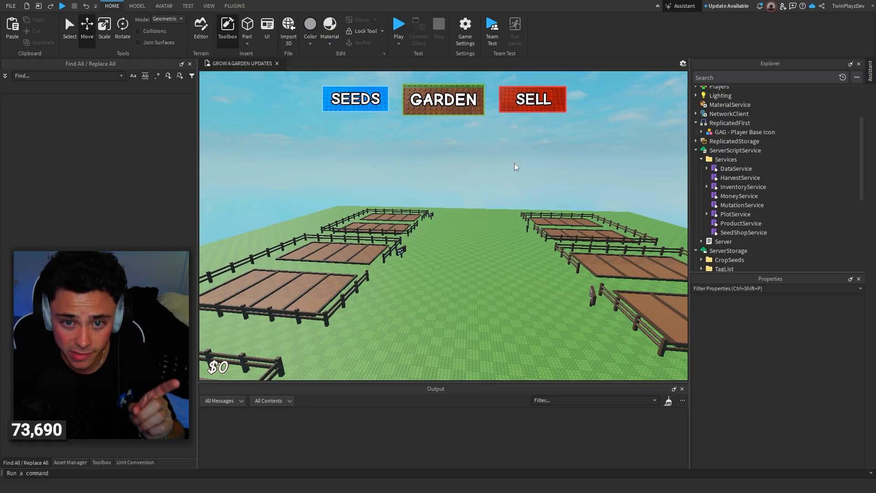
{"action": "mouse_move", "coordinate": [547, 197]}
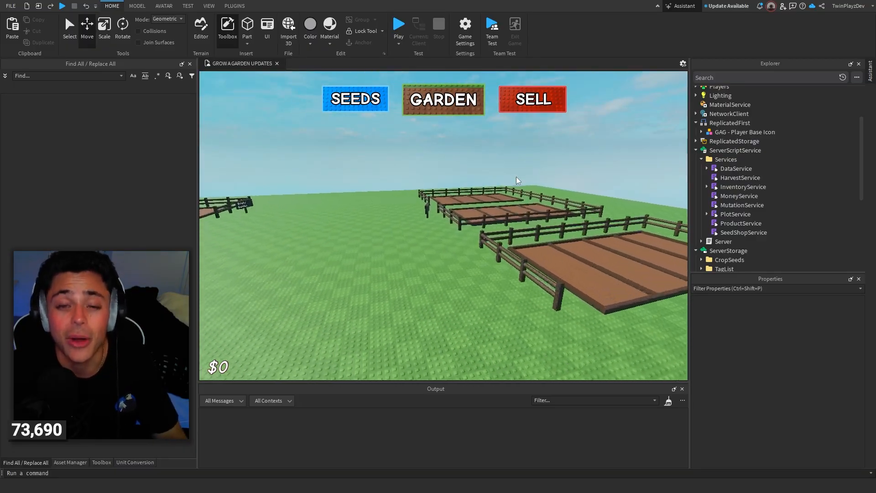
Play-test the garden game, spawning at your own garden with $500, then stop.
{"action": "left_click", "coordinate": [398, 24]}
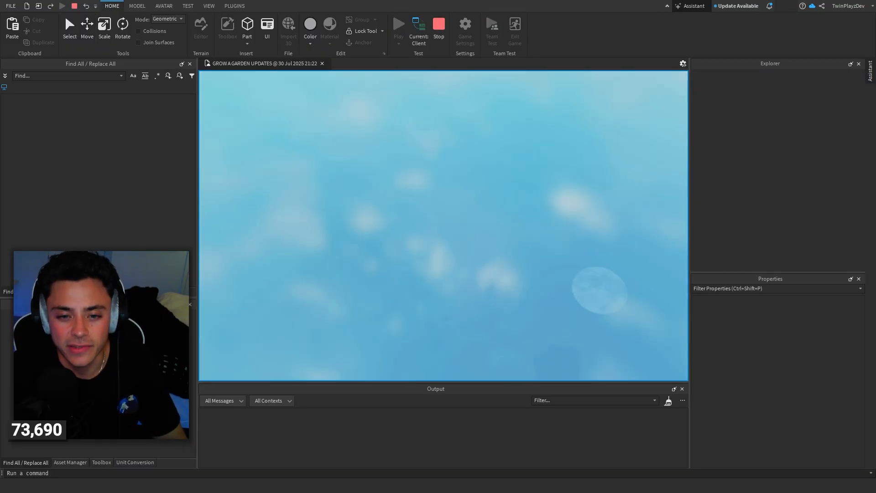
{"action": "left_click", "coordinate": [398, 25]}
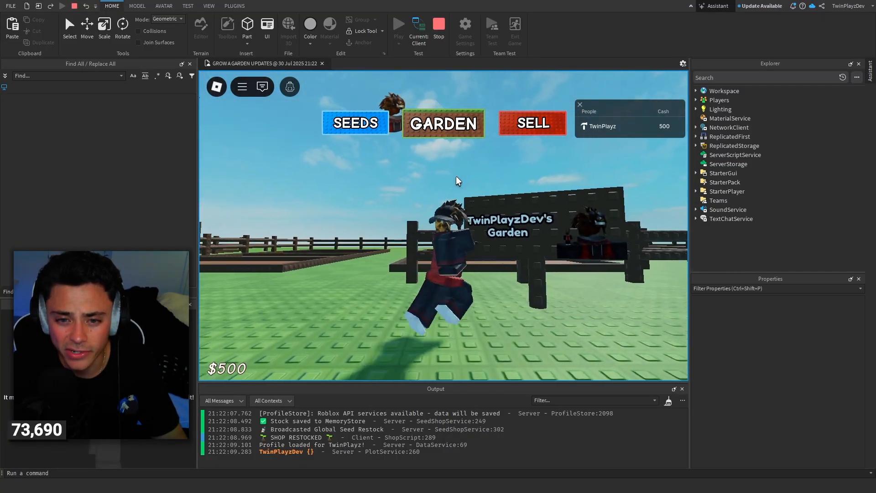
{"action": "left_click", "coordinate": [439, 27]}
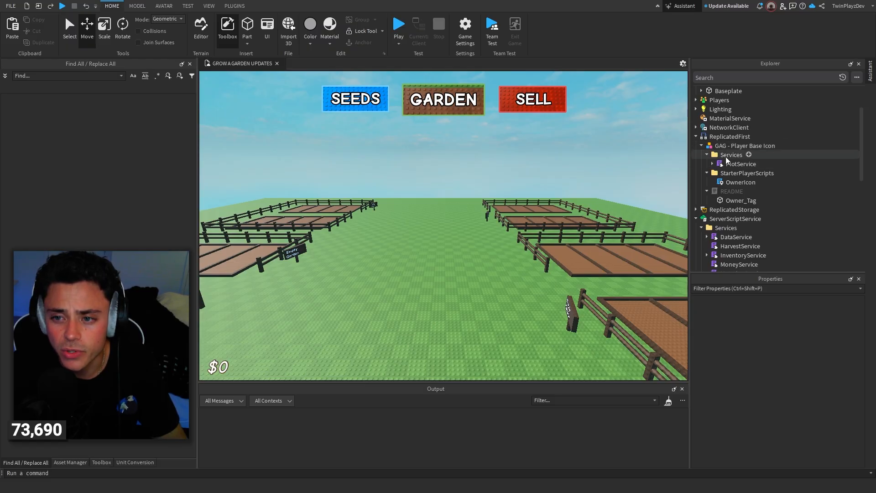
Move PlotService into ServerScriptService > Services, open the README, and select Owner_Tag.
{"action": "left_click", "coordinate": [136, 5]}
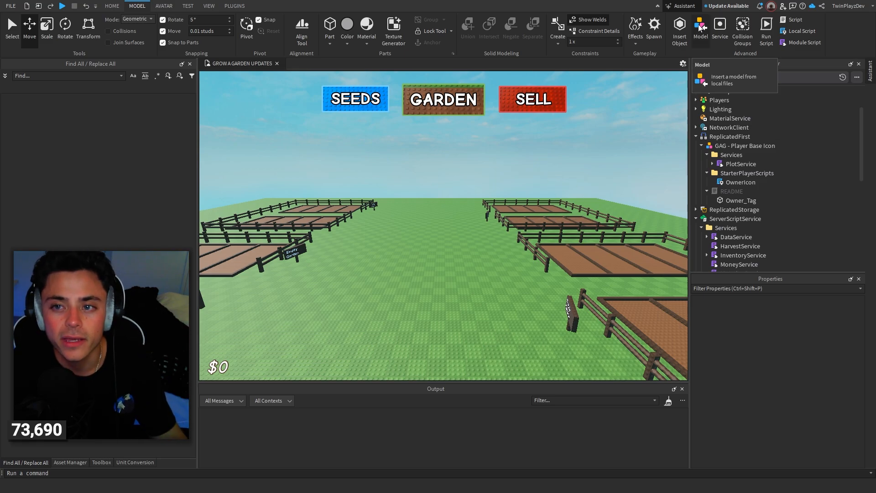
{"action": "mouse_move", "coordinate": [719, 27]}
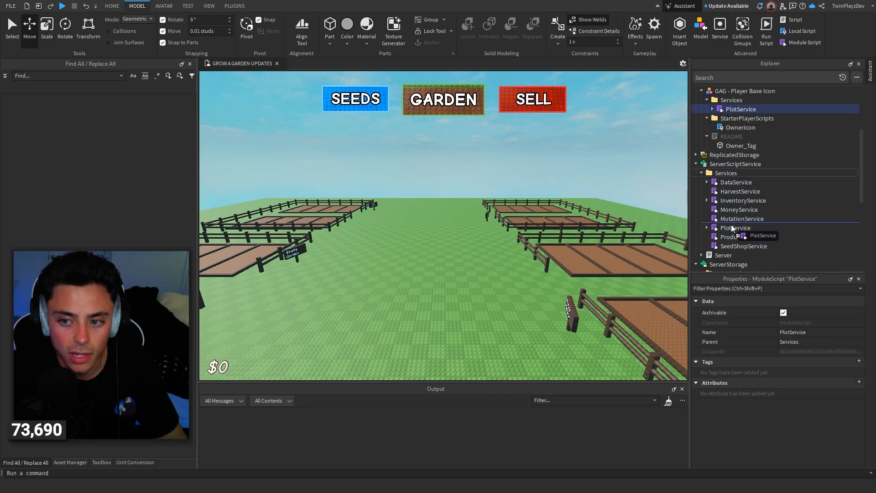
{"action": "left_click", "coordinate": [731, 100]}
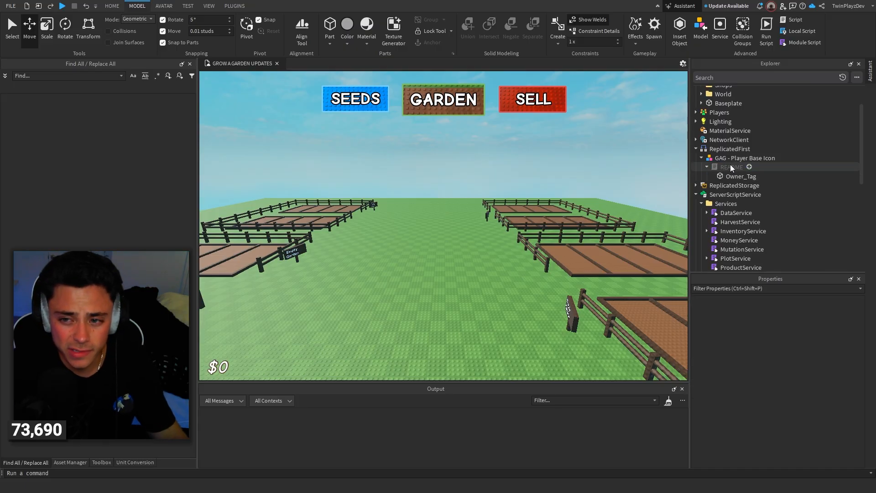
{"action": "double_click", "coordinate": [731, 166]}
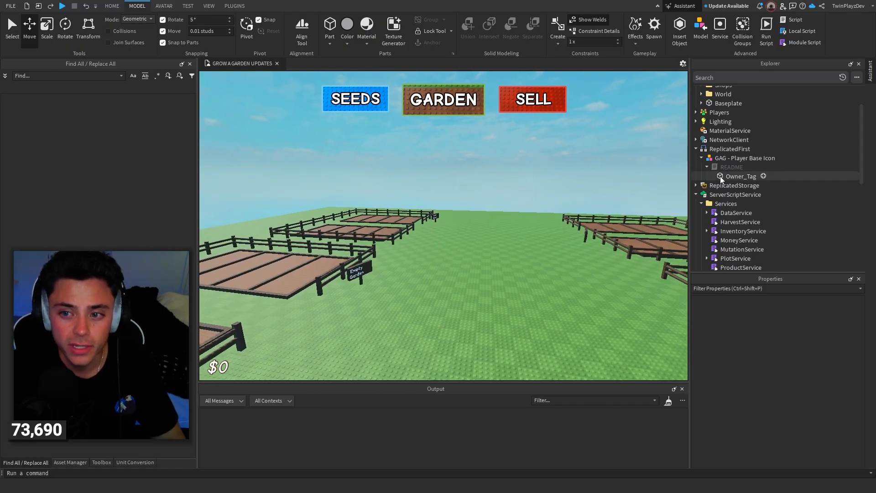
{"action": "left_click", "coordinate": [741, 176]}
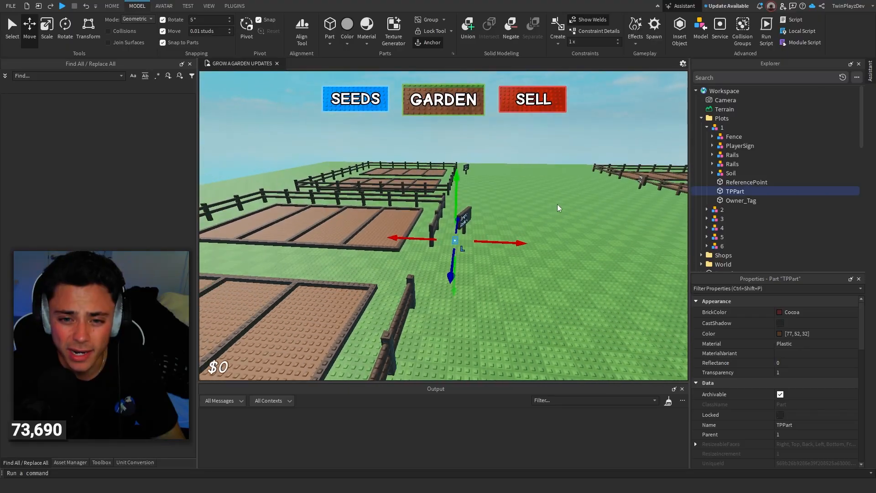
Copy Owner_Tag into plots 2 and 3 beside their TPPart and ReferencePoint.
{"action": "left_click_drag", "start_coordinate": [455, 241], "coordinate": [506, 234]}
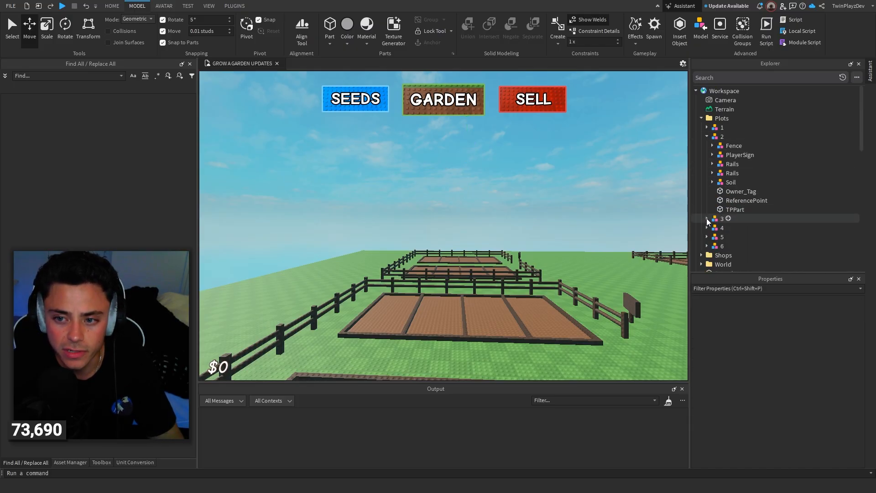
{"action": "left_click", "coordinate": [740, 164]}
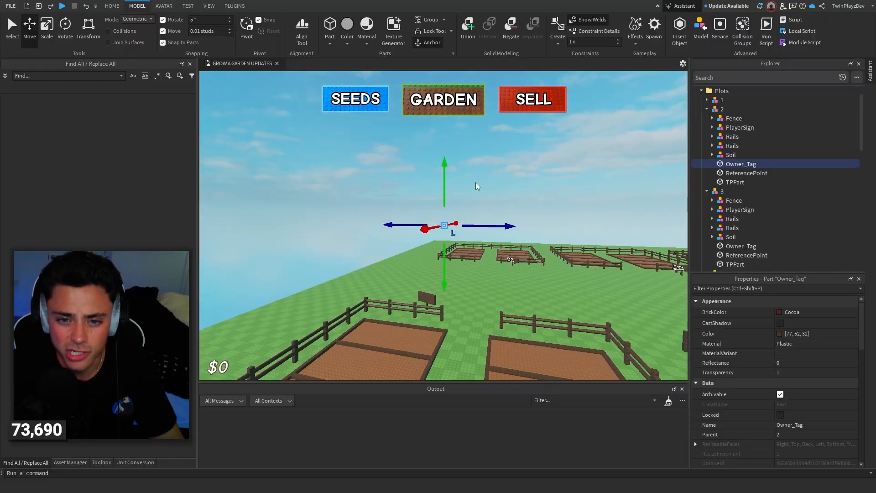
{"action": "left_click_drag", "start_coordinate": [444, 225], "coordinate": [500, 229]}
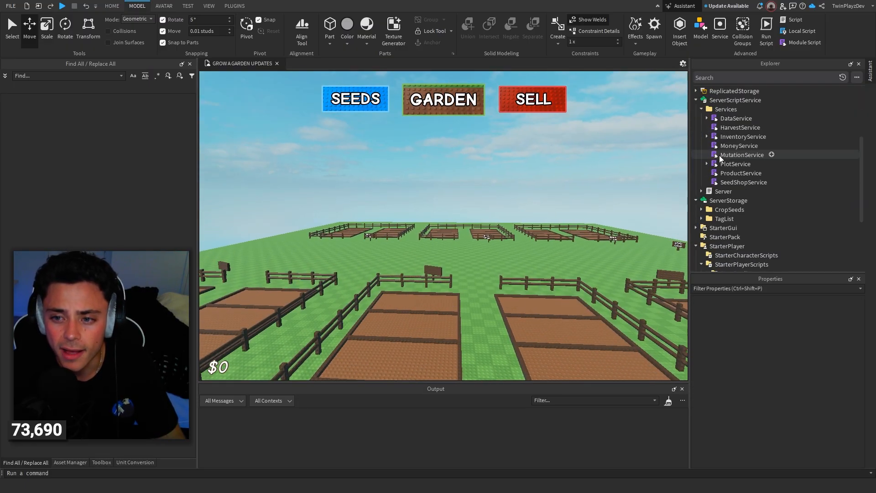
Open OwnerIcon from StarterPlayerScripts and review its M_D hiding distance of 10 studs.
{"action": "left_click", "coordinate": [735, 194]}
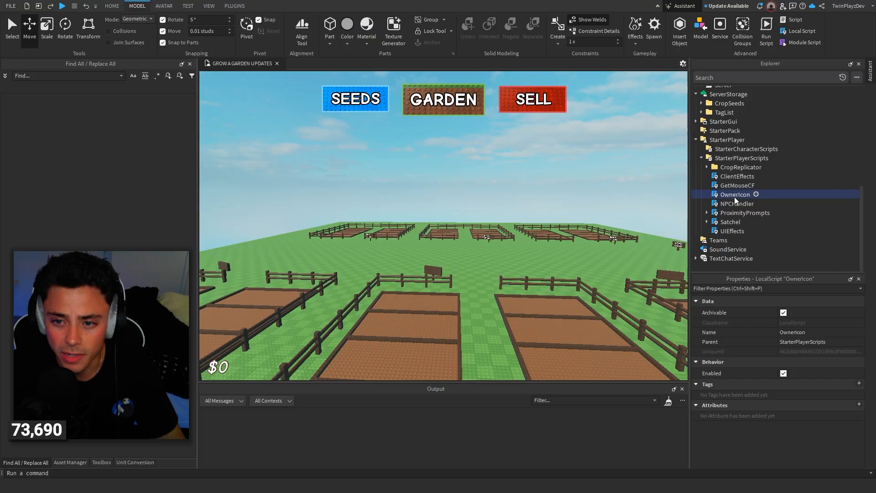
{"action": "double_click", "coordinate": [734, 194]}
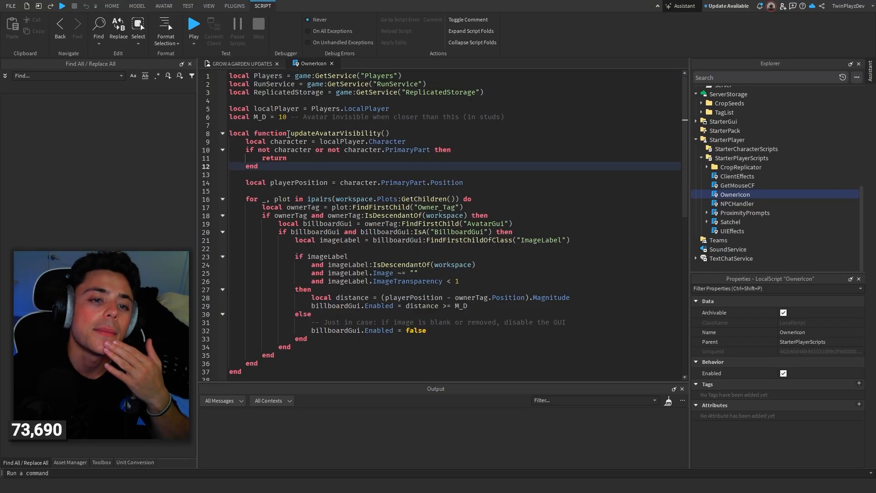
{"action": "left_click", "coordinate": [291, 125]}
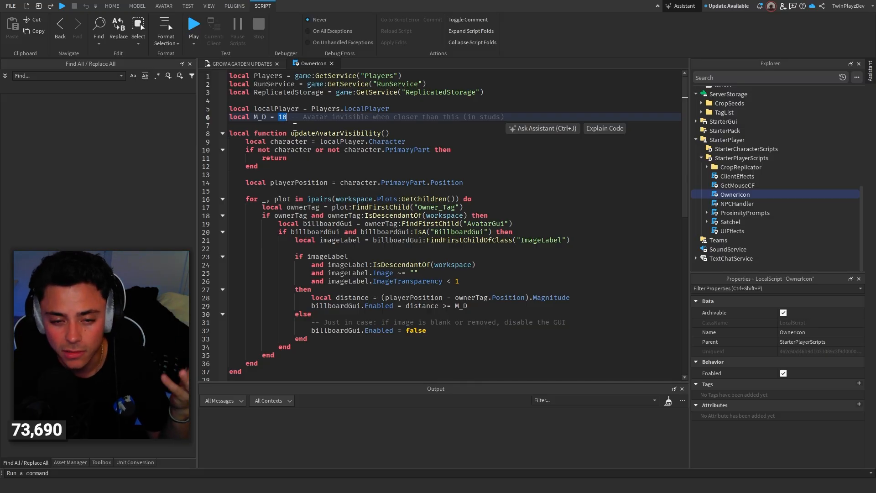
{"action": "scroll", "scroll_direction": "down", "scroll_amount": 3}
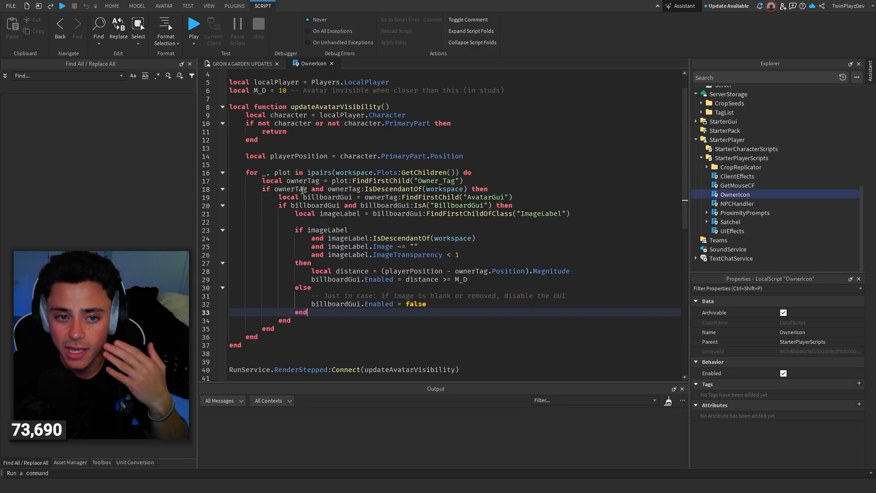
{"action": "left_click_drag", "start_coordinate": [251, 181], "coordinate": [306, 311]}
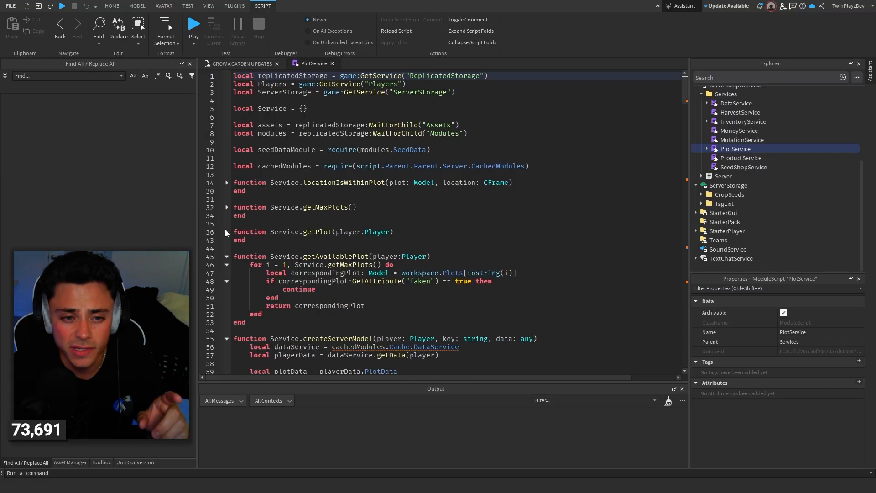
{"action": "scroll", "scroll_direction": "down", "scroll_amount": 3}
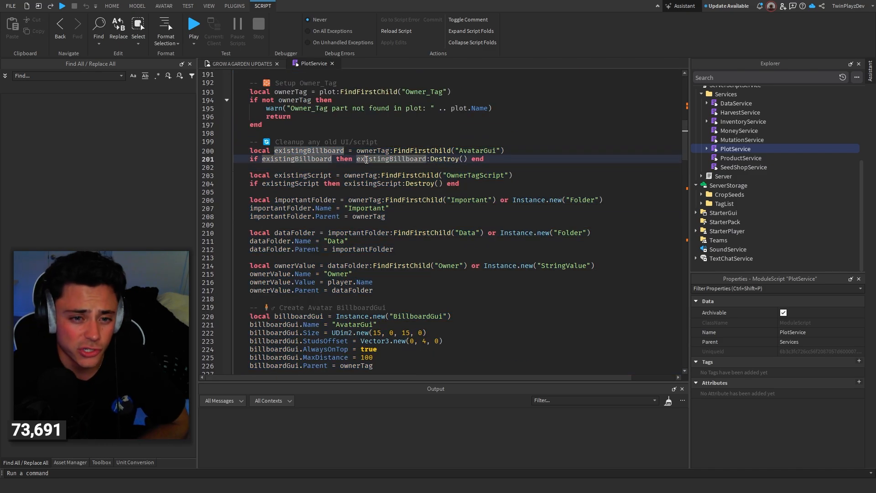
{"action": "left_click", "coordinate": [430, 175]}
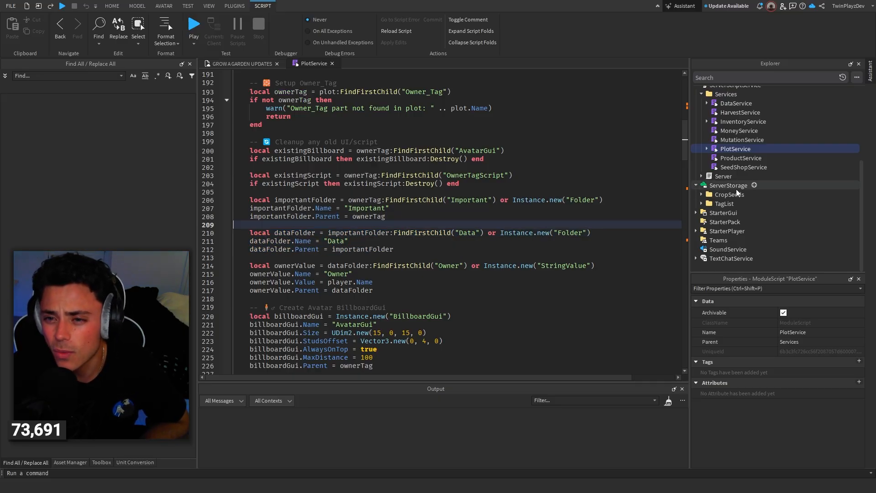
{"action": "double_click", "coordinate": [379, 216]}
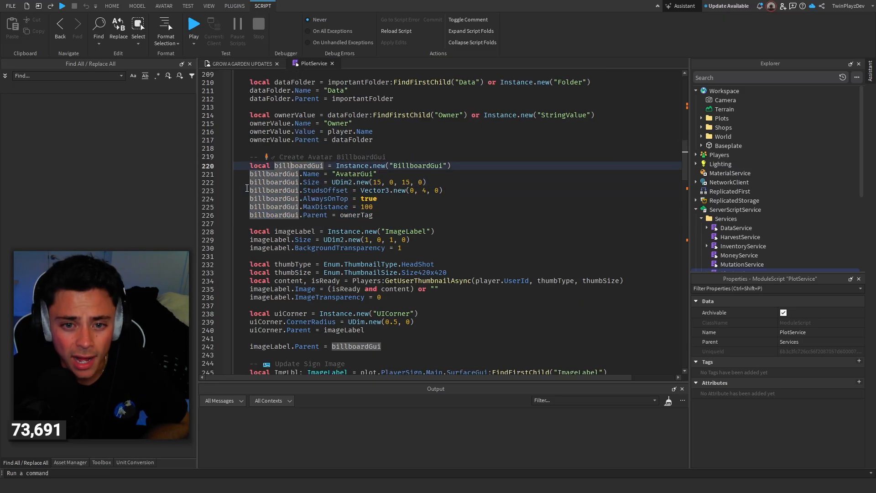
On line 224 of PlotService, replace the billboardGui.AlwaysOnTop value true with false.
{"action": "left_click_drag", "start_coordinate": [274, 156], "coordinate": [372, 214]}
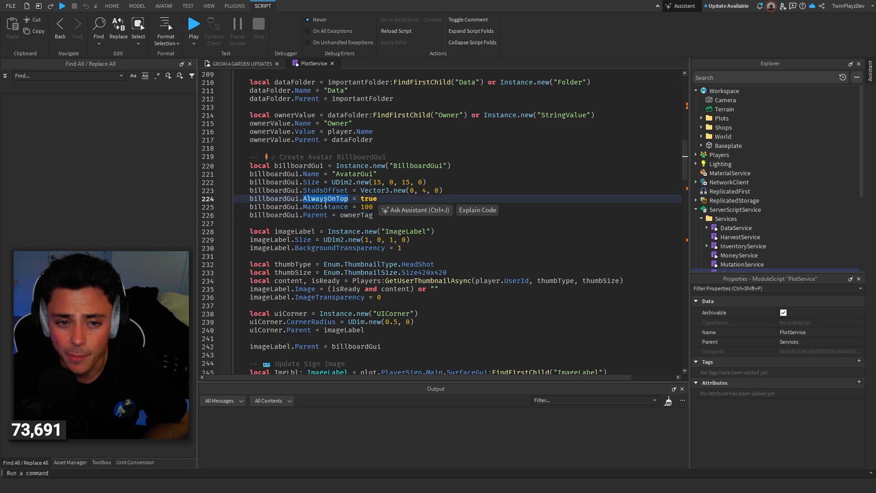
{"action": "double_click", "coordinate": [368, 198]}
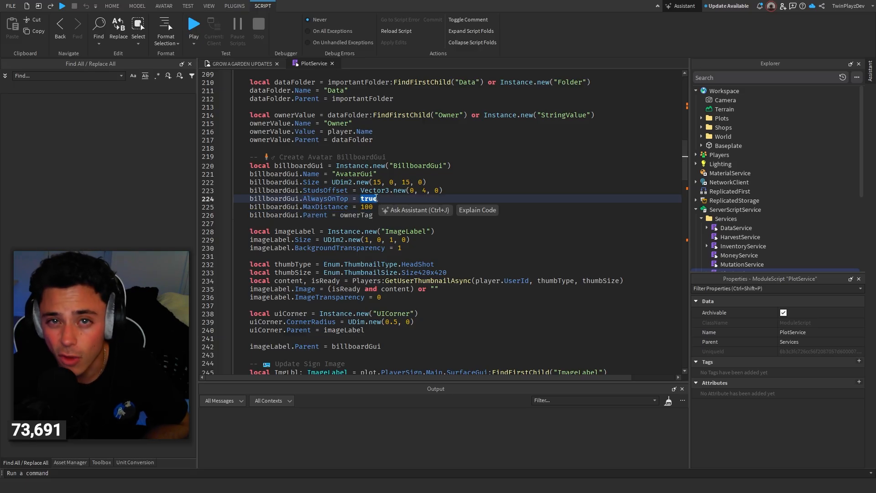
{"action": "double_click", "coordinate": [326, 199]}
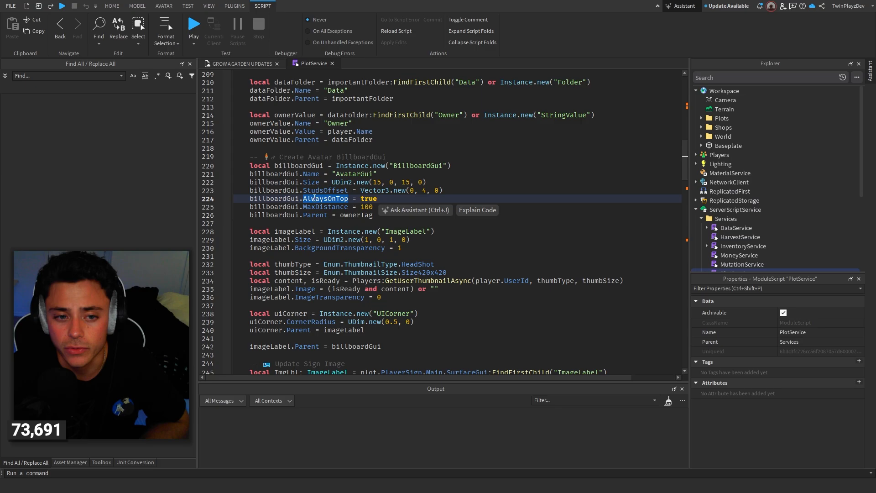
{"action": "double_click", "coordinate": [367, 198]}
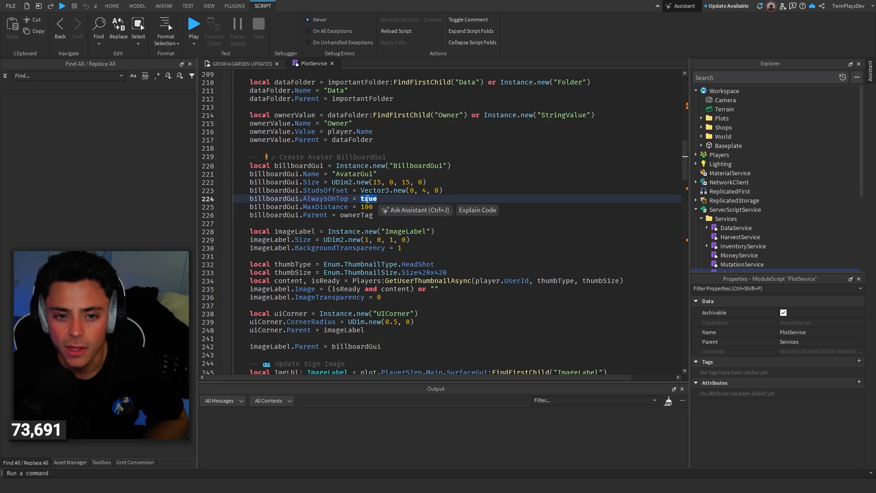
{"action": "type", "text": "false"}
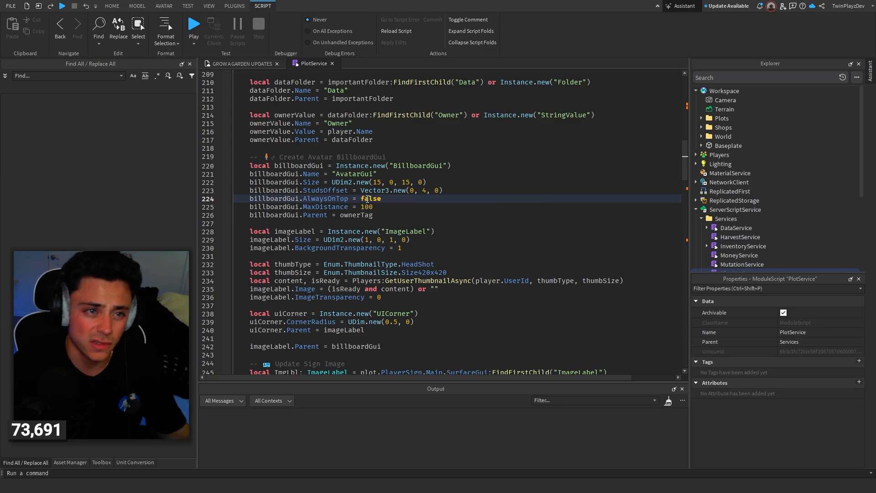
{"action": "scroll", "scroll_direction": "down", "scroll_amount": 3}
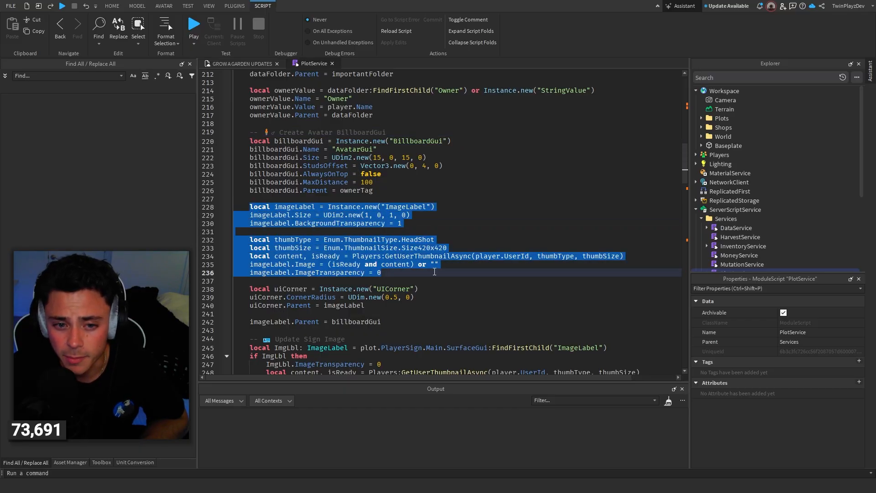
{"action": "left_click", "coordinate": [435, 263]}
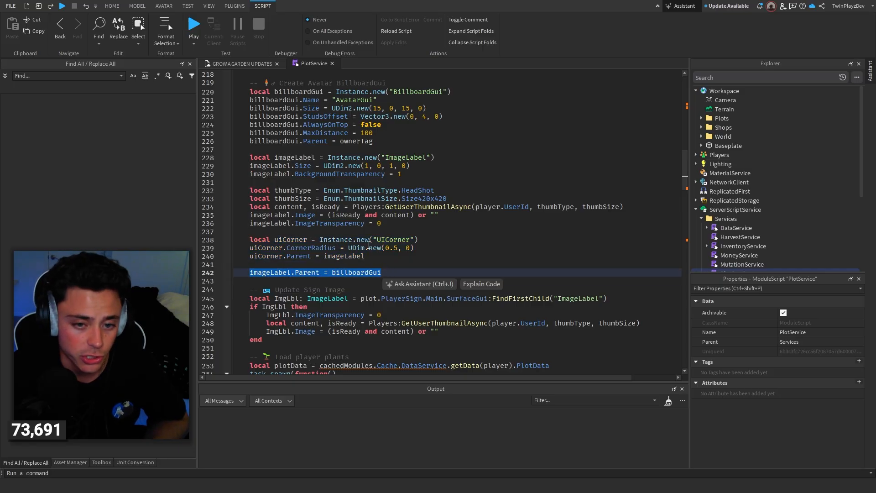
{"action": "scroll", "scroll_direction": "down", "scroll_amount": 3}
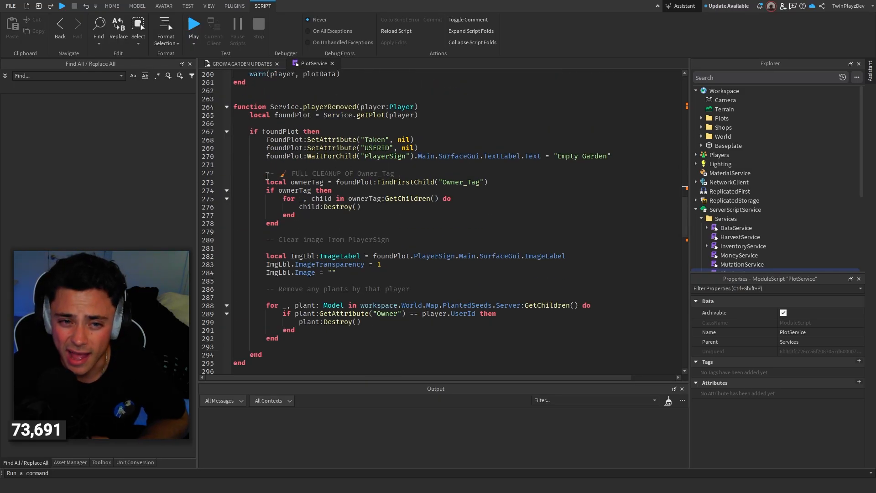
Review the Owner_Tag cleanup code, start Play mode, and expand Workspace > Plots.
{"action": "left_click", "coordinate": [267, 173]}
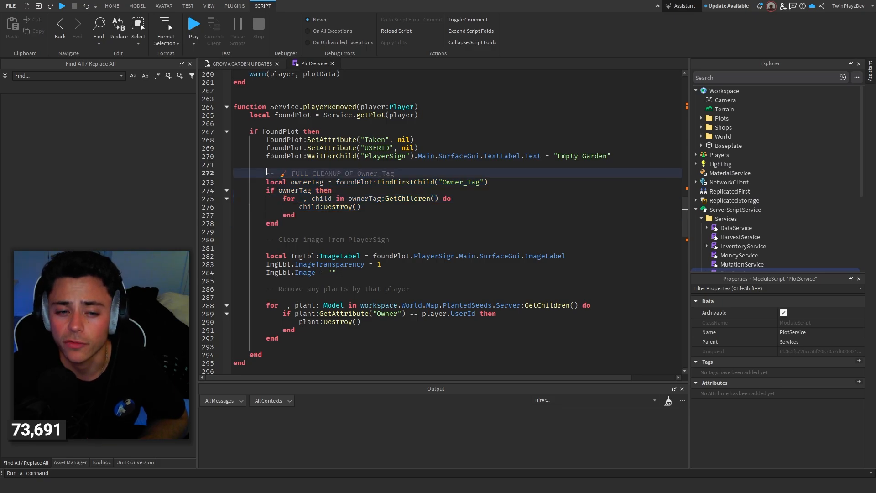
{"action": "left_click_drag", "start_coordinate": [267, 173], "coordinate": [279, 223]}
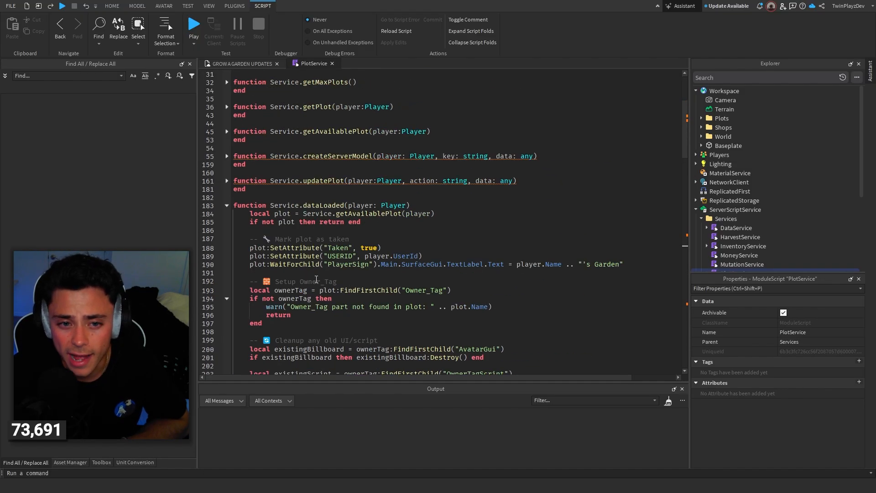
{"action": "left_click", "coordinate": [241, 63]}
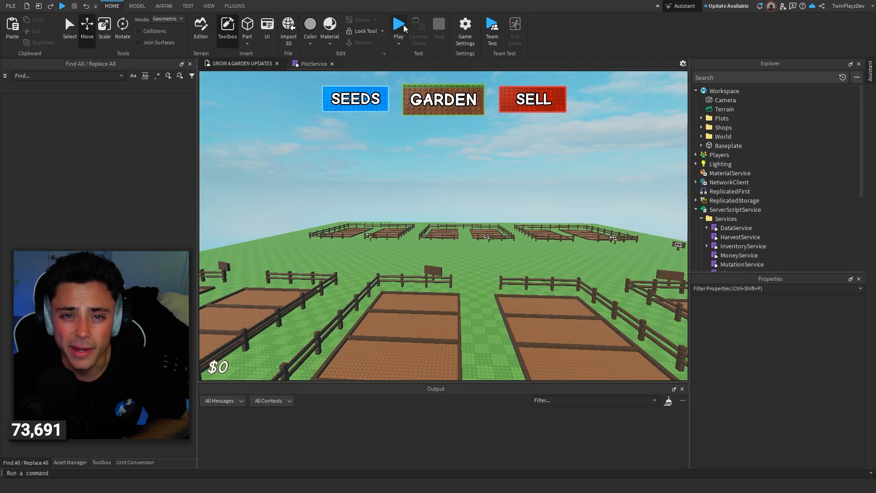
{"action": "left_click", "coordinate": [398, 24]}
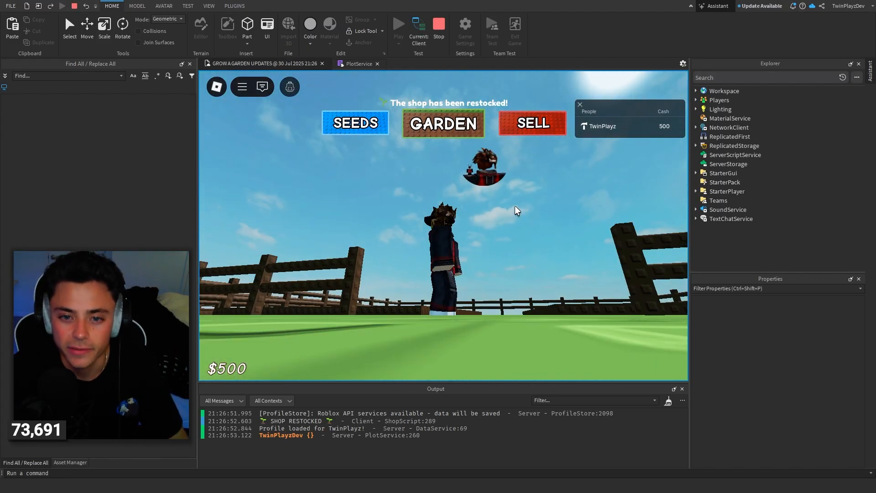
{"action": "left_click", "coordinate": [697, 90]}
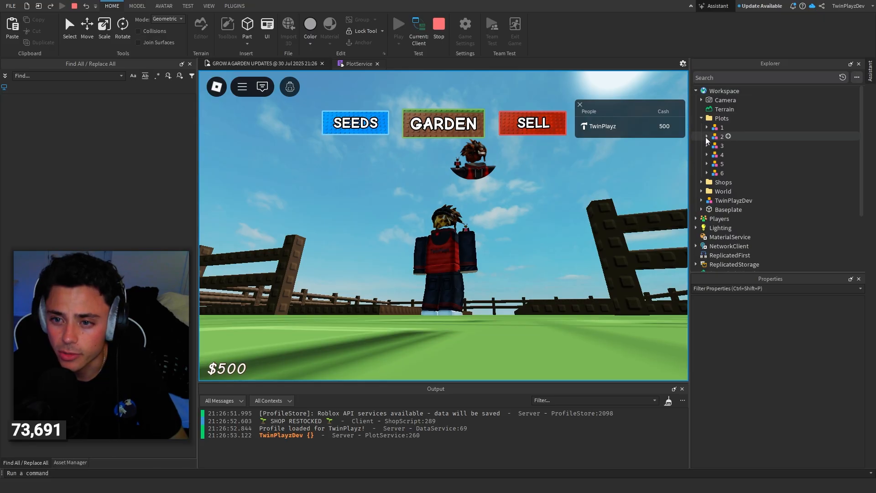
Inspect plot 1's Owner_Tag AvatarGui, its Taken attribute, and the Important > Data folders.
{"action": "left_click", "coordinate": [722, 127]}
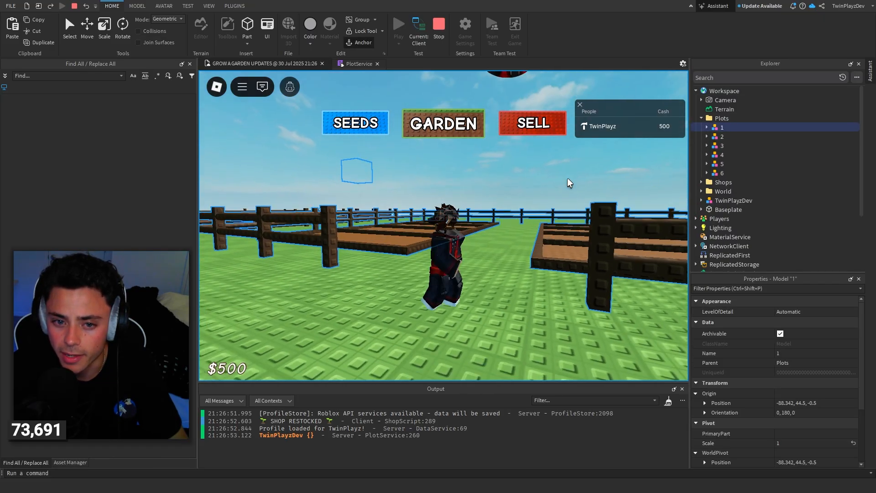
{"action": "left_click", "coordinate": [706, 127]}
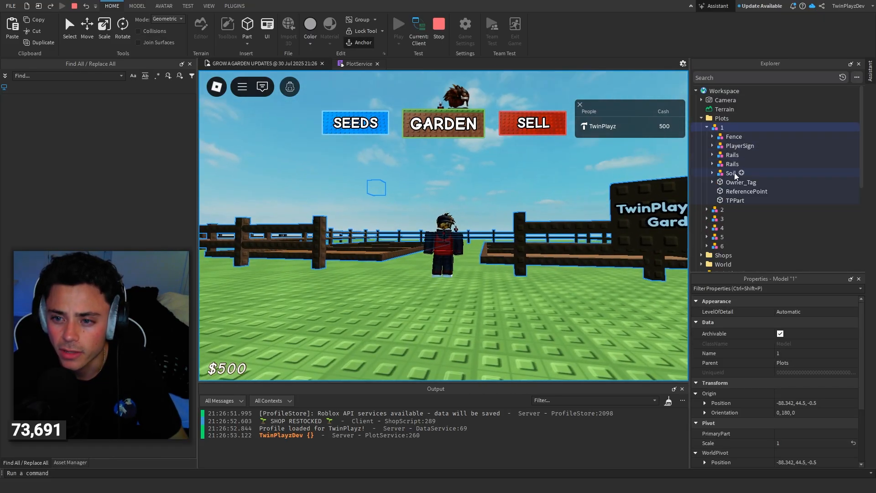
{"action": "left_click", "coordinate": [740, 182]}
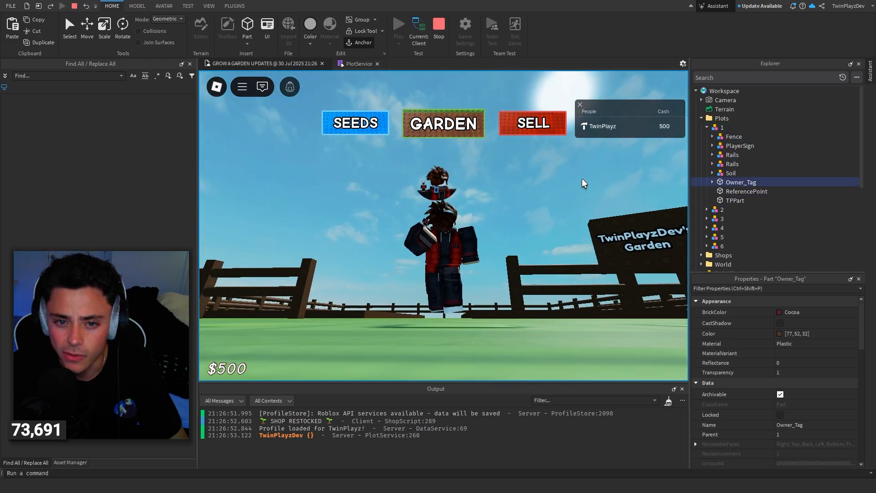
{"action": "left_click", "coordinate": [712, 182]}
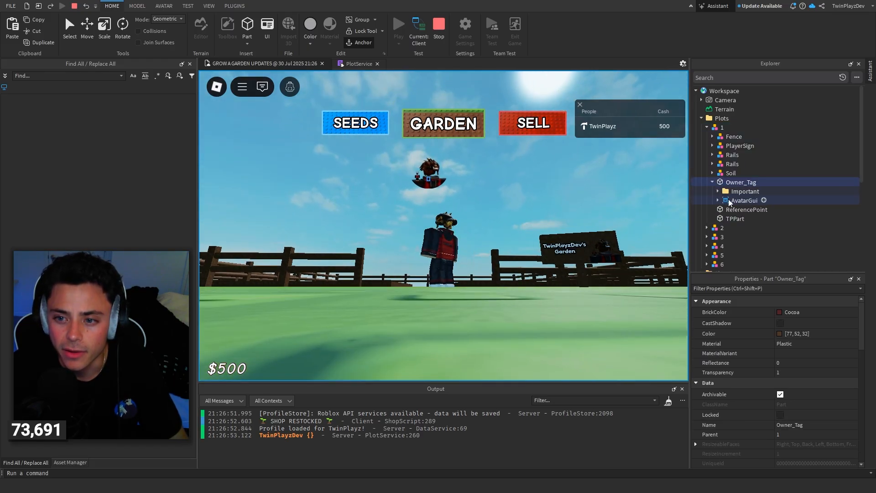
{"action": "left_click", "coordinate": [744, 199]}
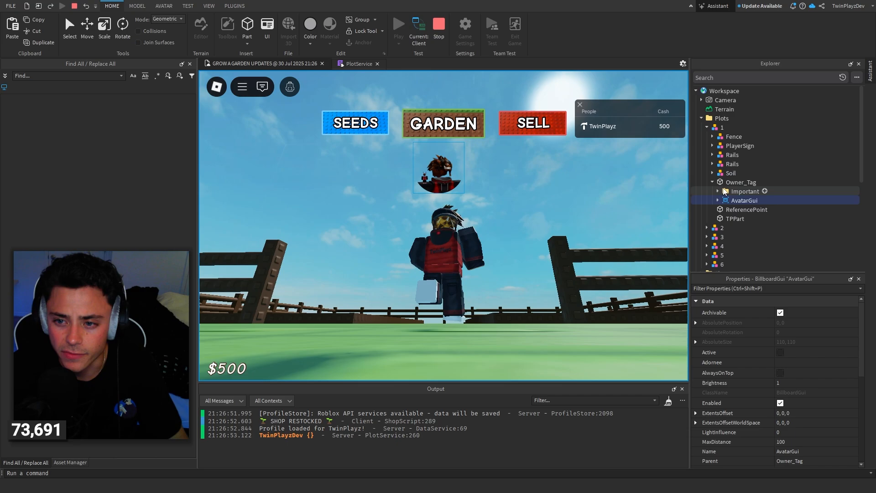
{"action": "left_click", "coordinate": [725, 191]}
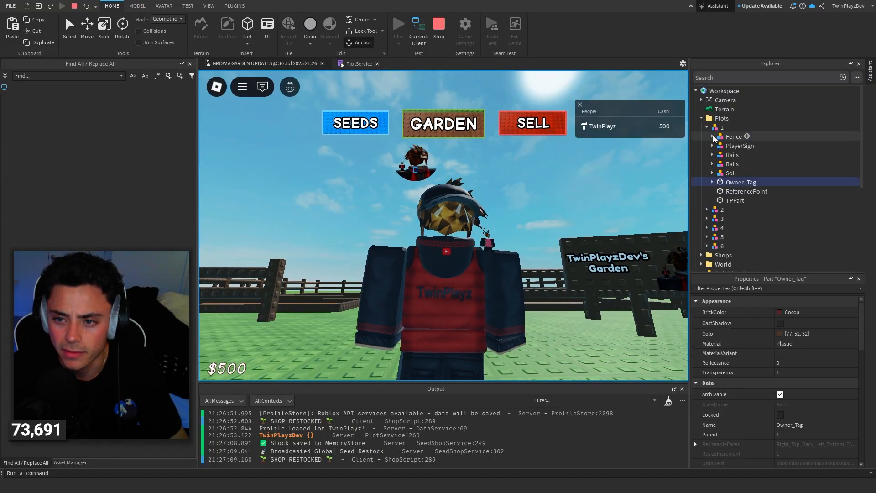
{"action": "left_click", "coordinate": [721, 127]}
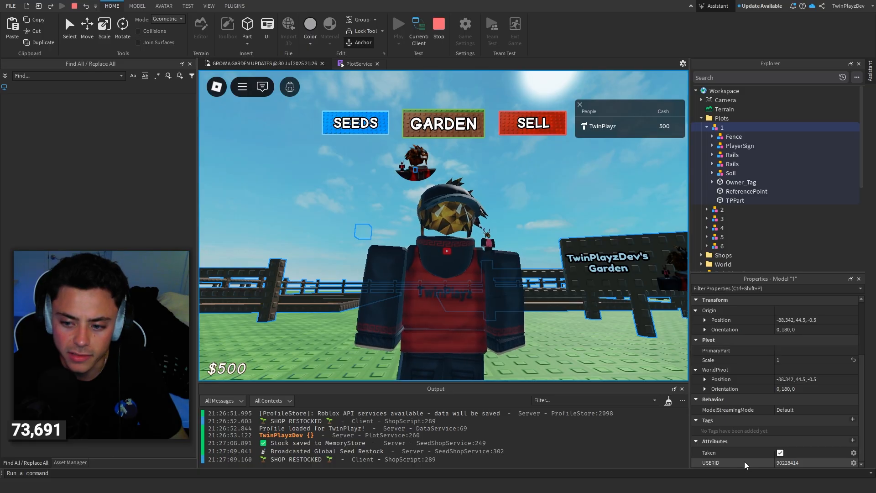
{"action": "left_click", "coordinate": [712, 181]}
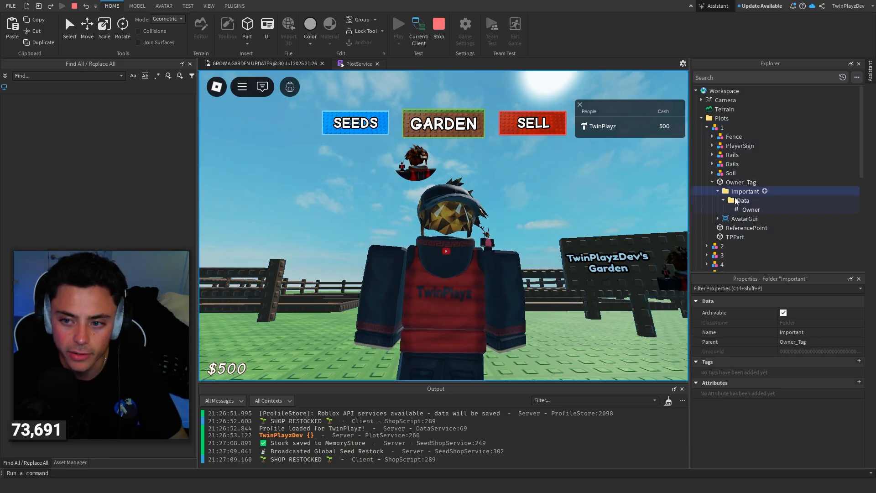